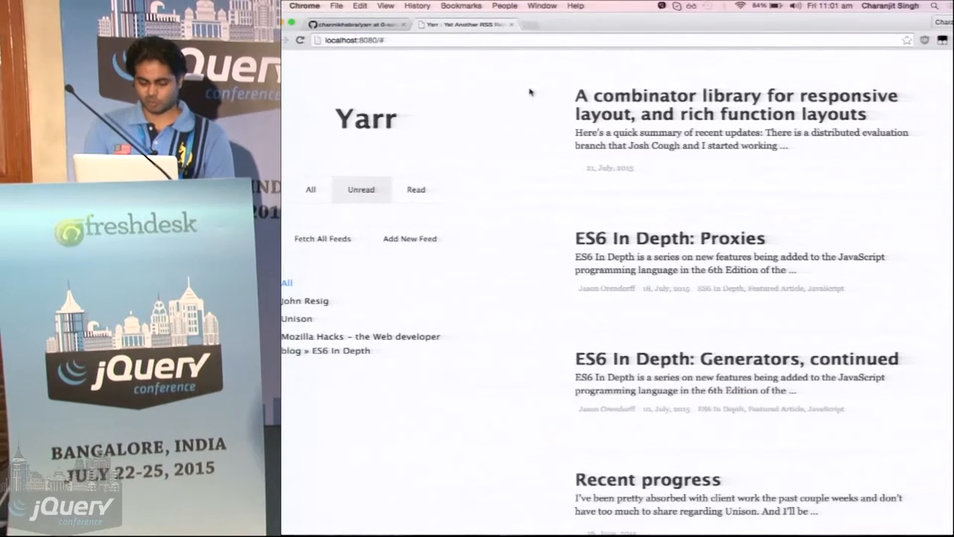
pyautogui.moveTo(522, 188)
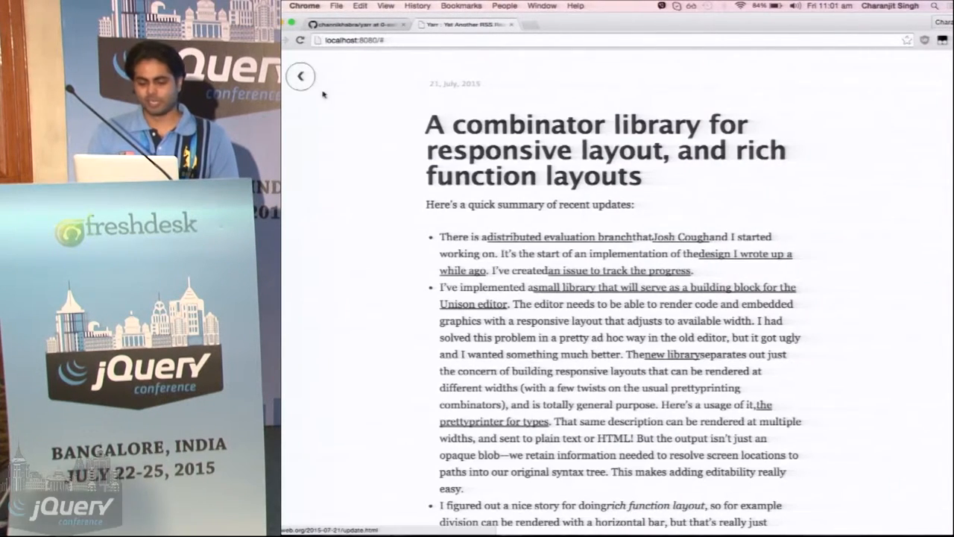
# Step: Back at the article list, filter to the Unison feed's already-read articles
pyautogui.click(301, 76)
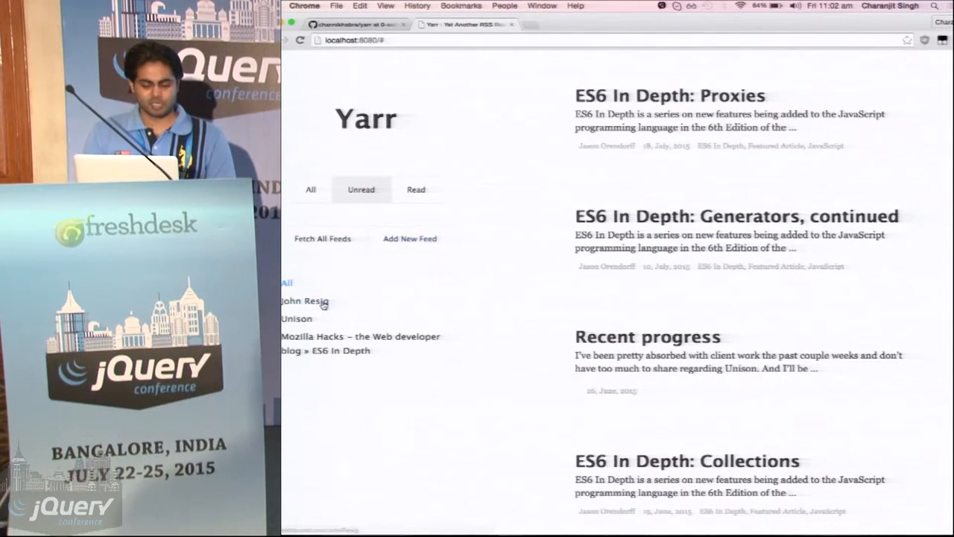
pyautogui.click(297, 320)
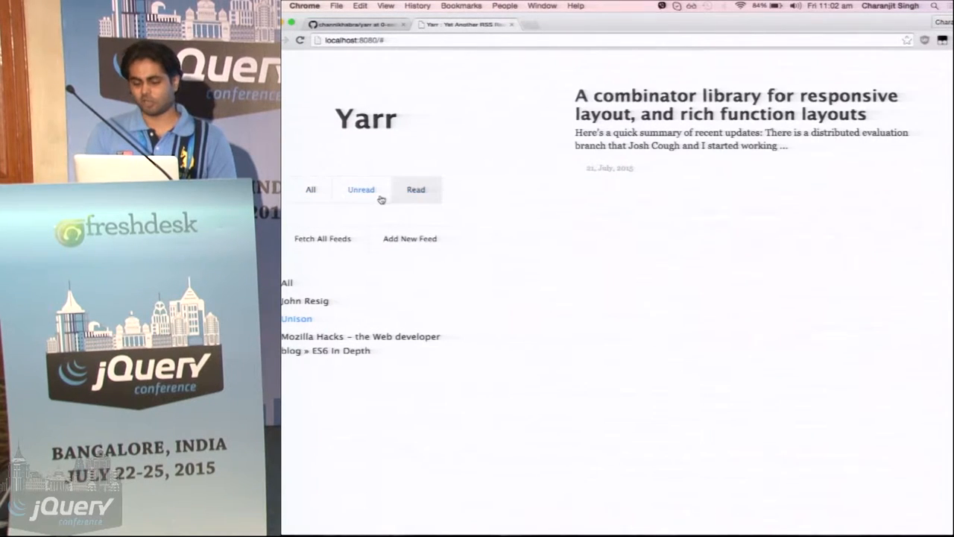
pyautogui.click(310, 190)
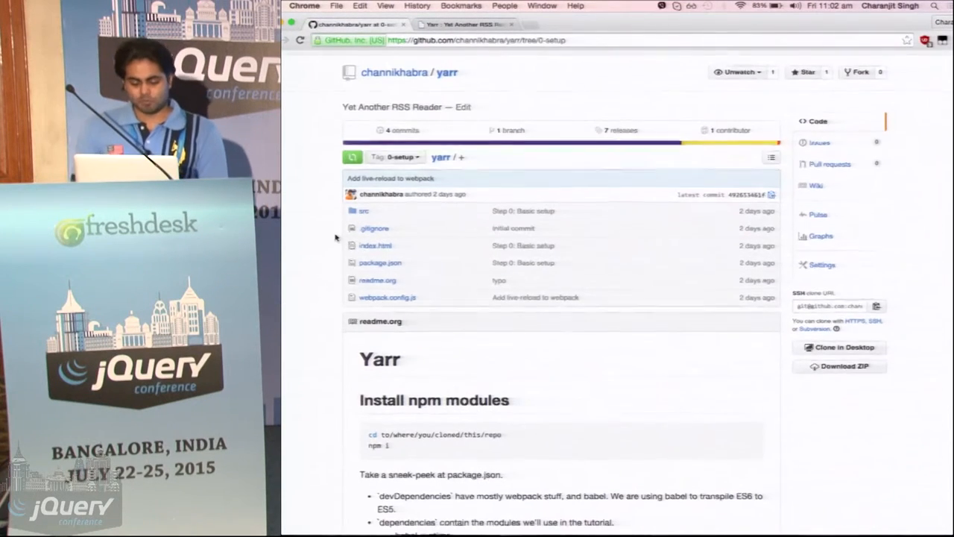
# Step: Scroll the yarr readme down to its install instructions and package.json dependency notes
pyautogui.scroll(-3)
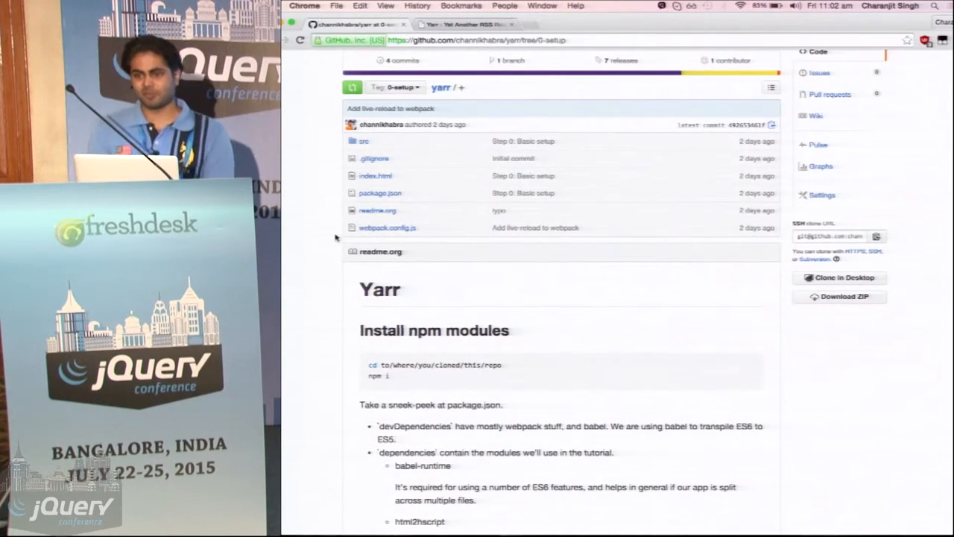
pyautogui.scroll(-3)
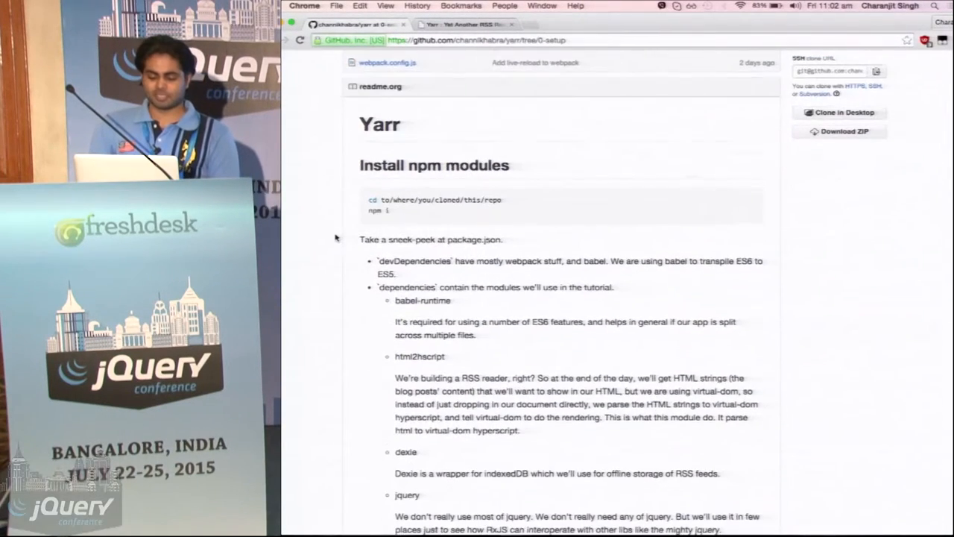